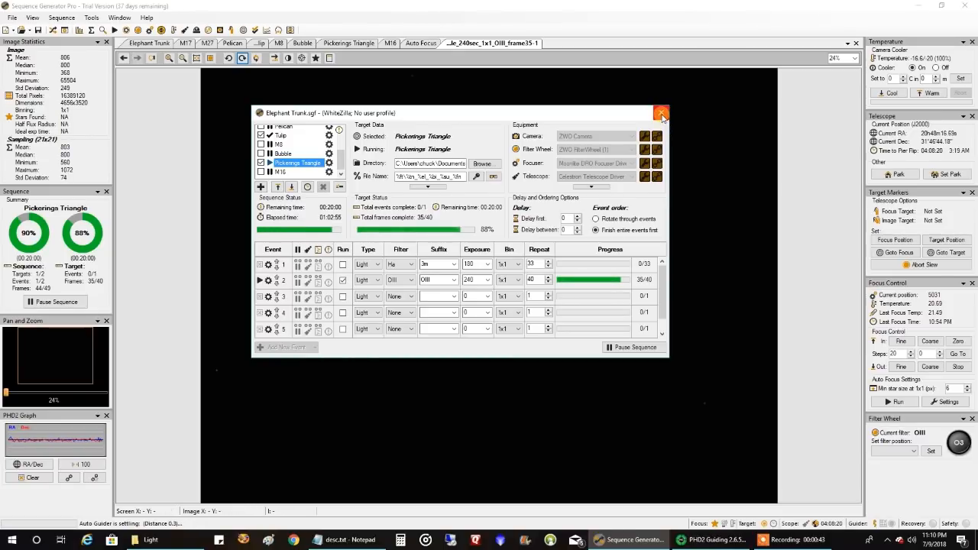
# - Close the sequence overview and apply Auto Stretch - Medium to the latest sub-frame
pyautogui.click(661, 113)
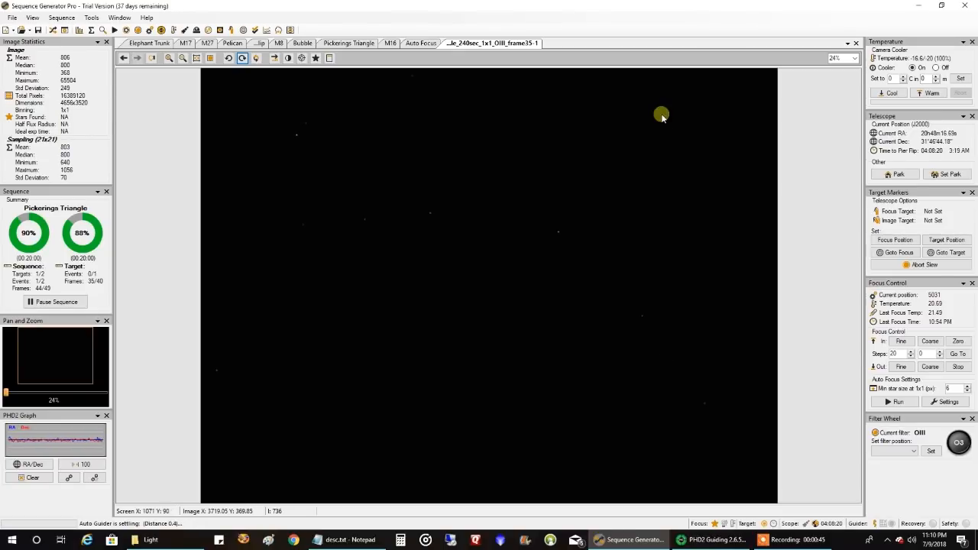
pyautogui.rightClick(662, 114)
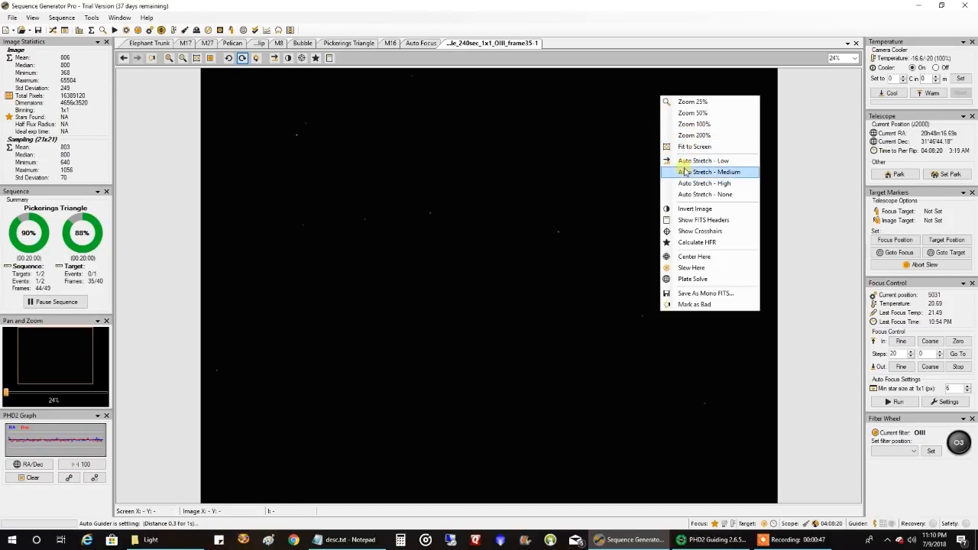
pyautogui.click(709, 172)
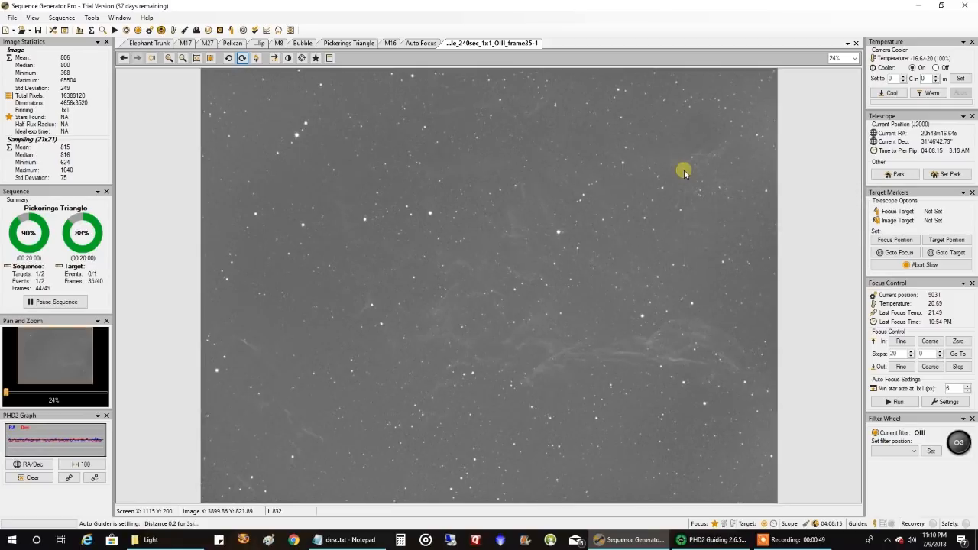
pyautogui.moveTo(694, 330)
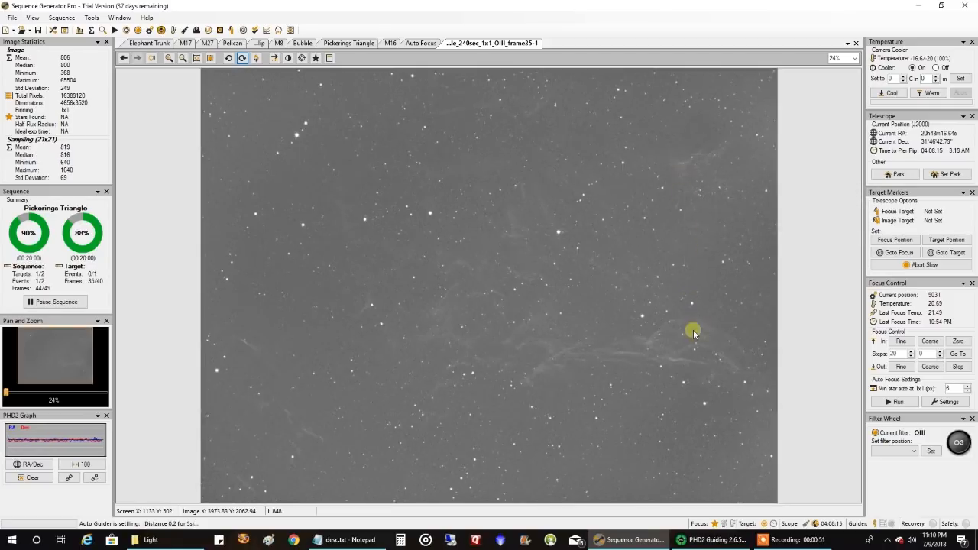
pyautogui.moveTo(352, 355)
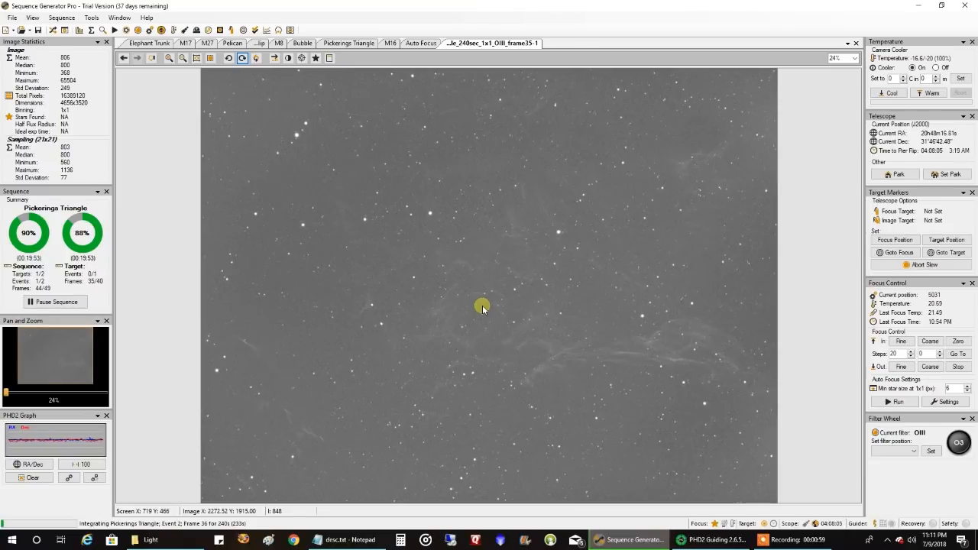
pyautogui.click(701, 540)
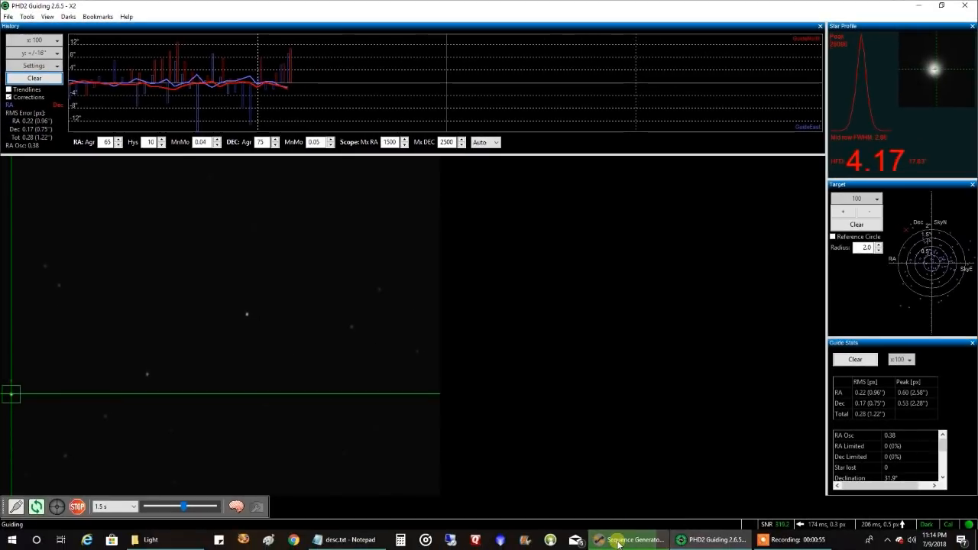
# - Bring up the PHD2 history graph, star profile and guide stats panels
pyautogui.click(633, 541)
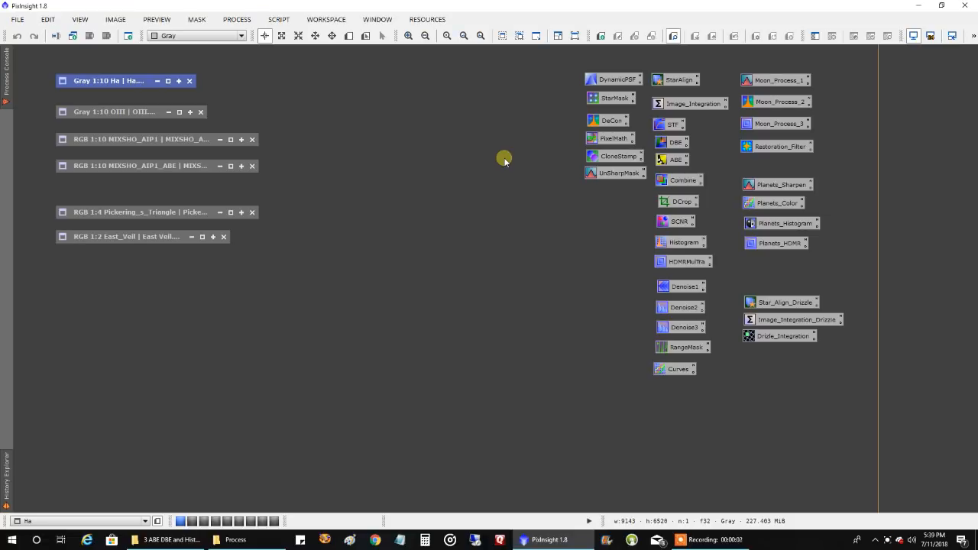
pyautogui.moveTo(304, 124)
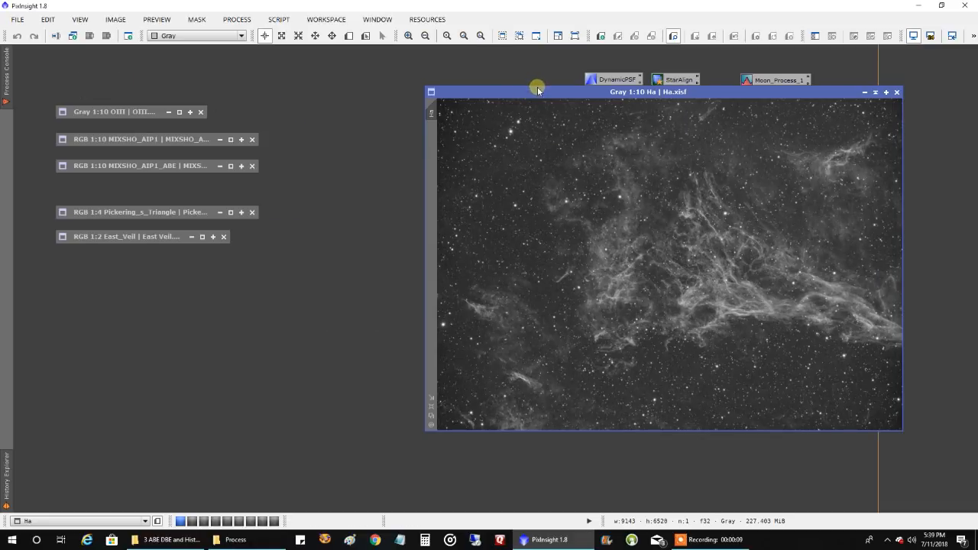
pyautogui.moveTo(123, 101)
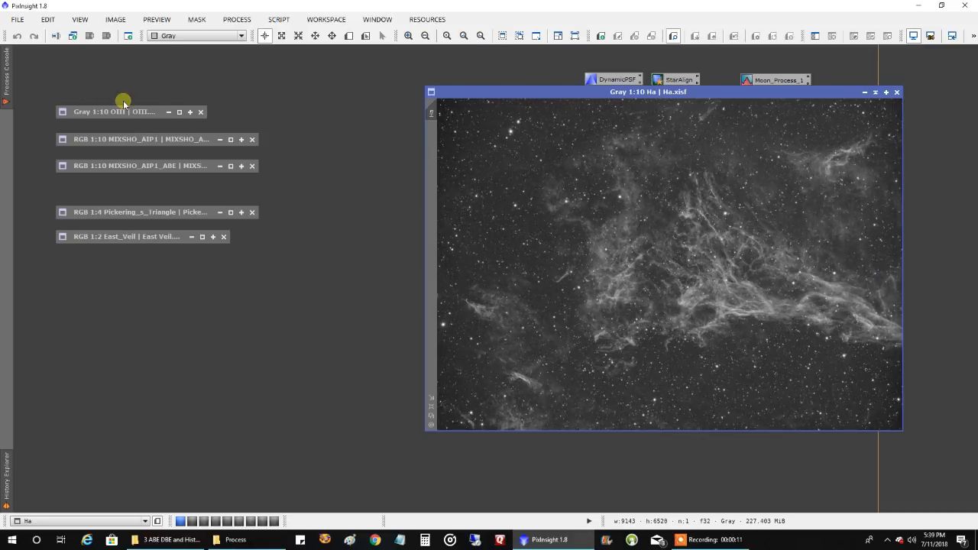
pyautogui.click(122, 112)
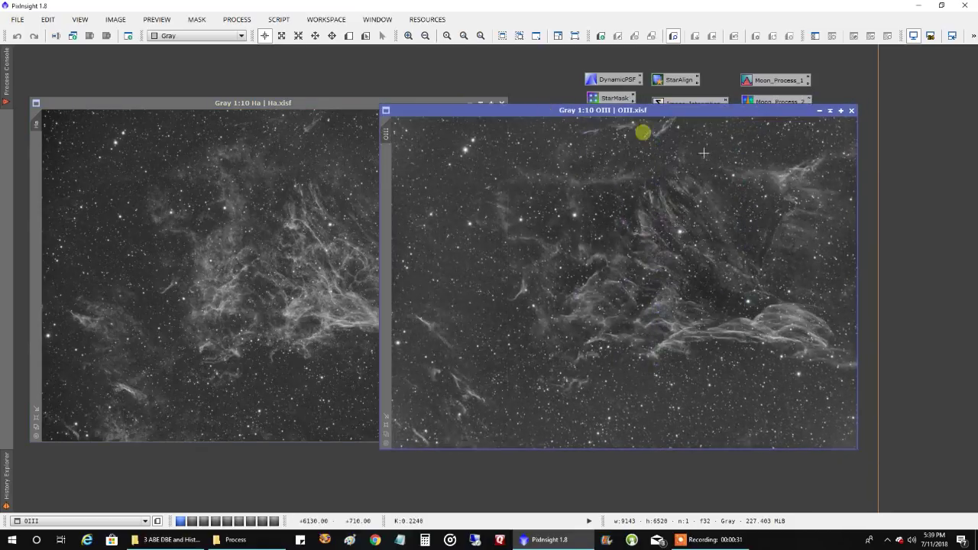
pyautogui.moveTo(642, 131); pyautogui.dragTo(474, 151)
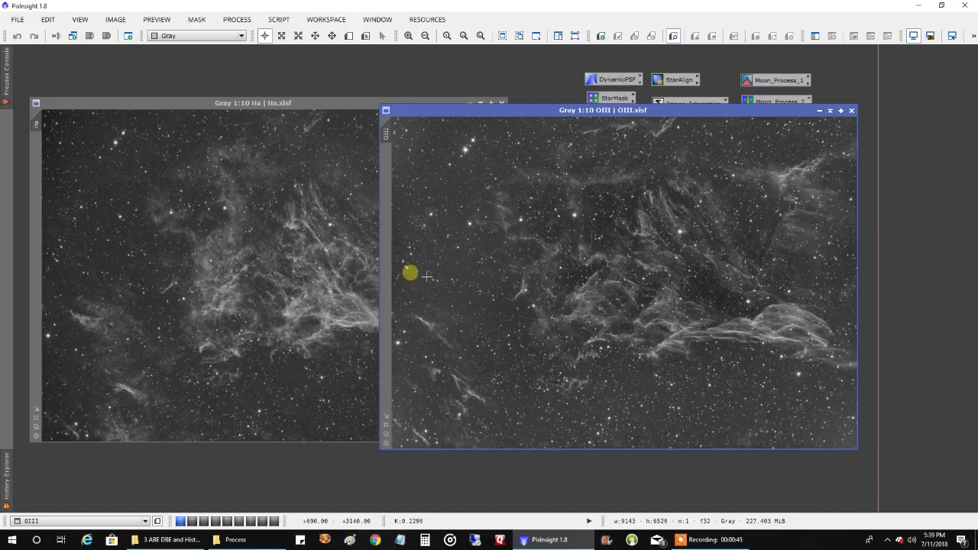
pyautogui.moveTo(691, 211)
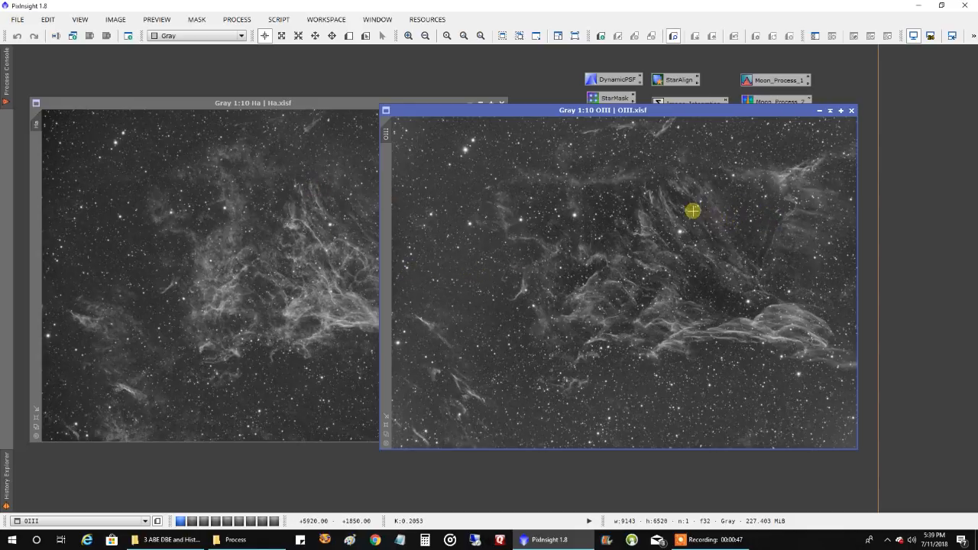
pyautogui.moveTo(804, 132)
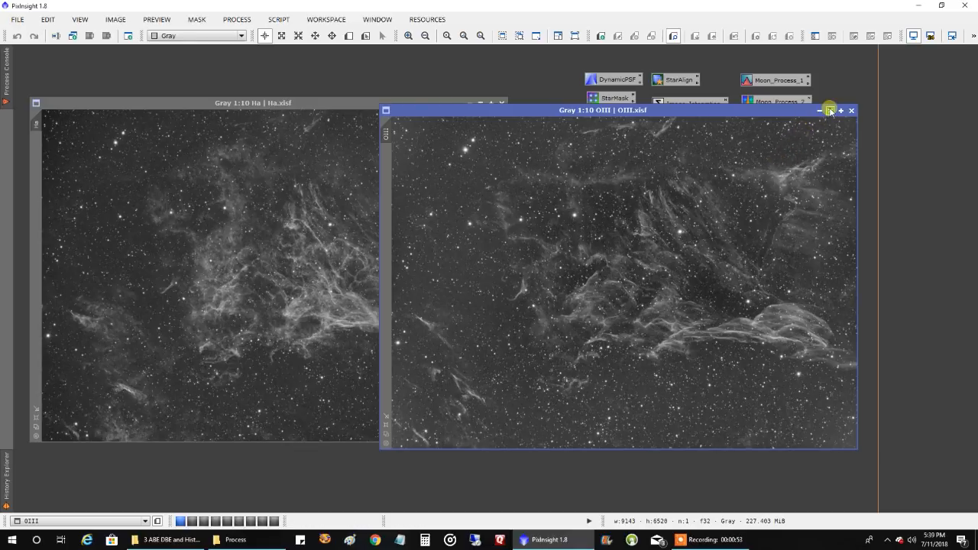
pyautogui.click(819, 111)
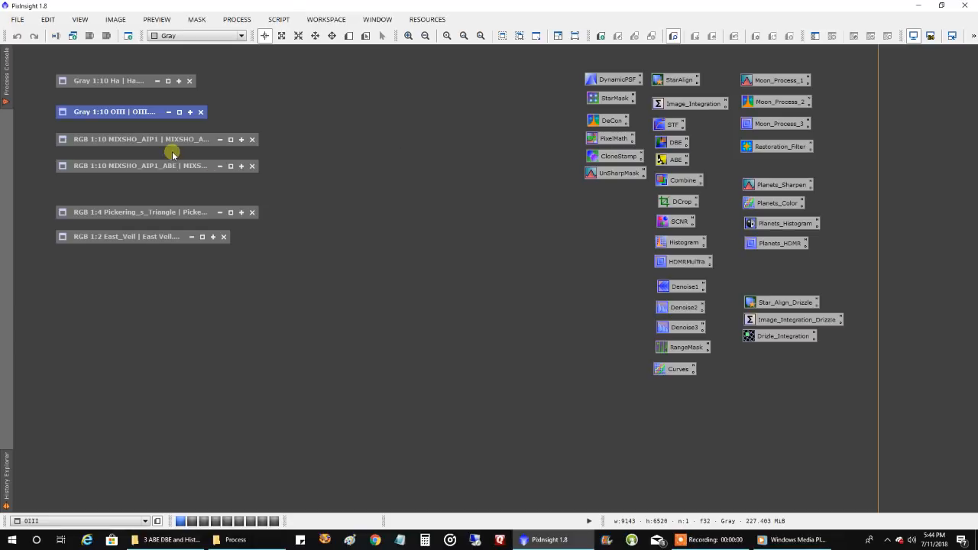
# - Restore MIXSHO_ABP1, move it left beside its ABE version, then iconify MIXSHO_AIP1
pyautogui.click(141, 140)
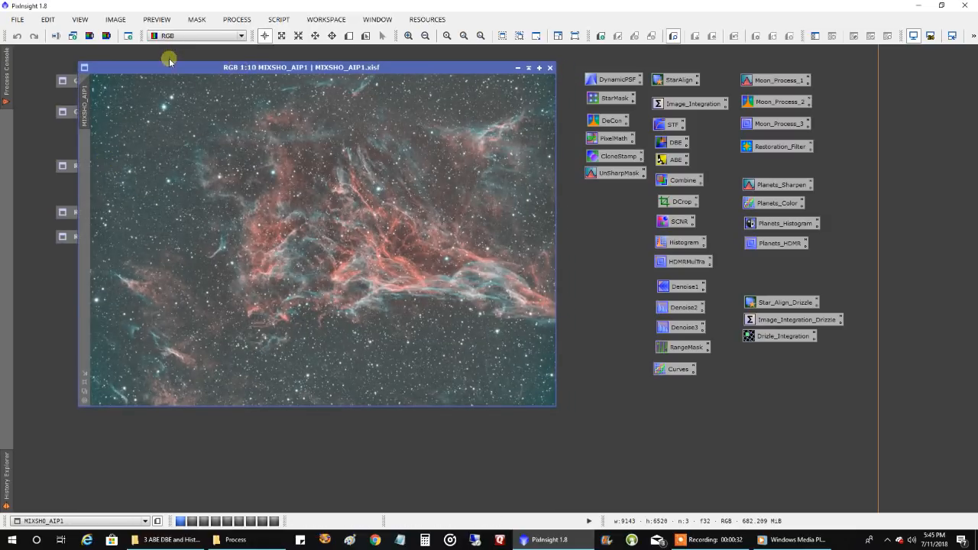
pyautogui.moveTo(168, 67); pyautogui.dragTo(269, 71)
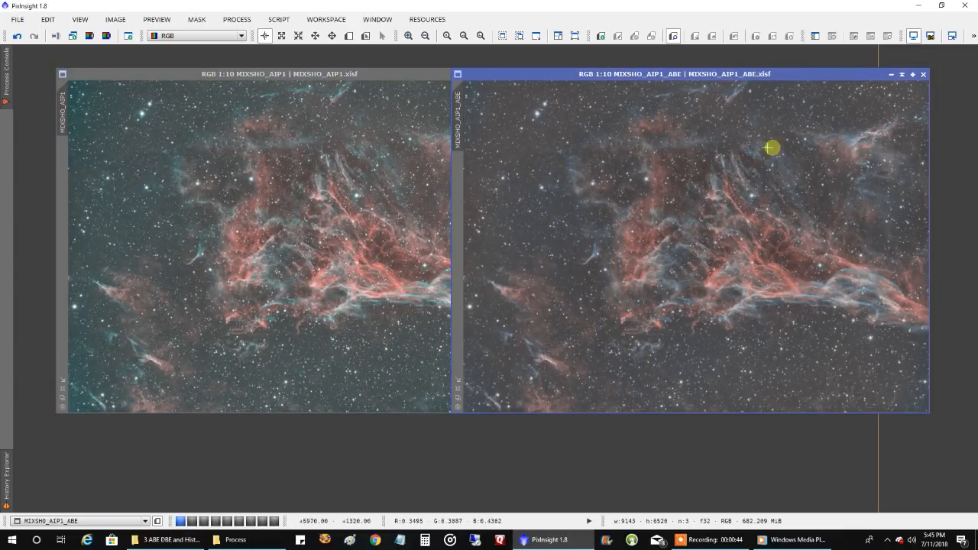
pyautogui.moveTo(716, 156)
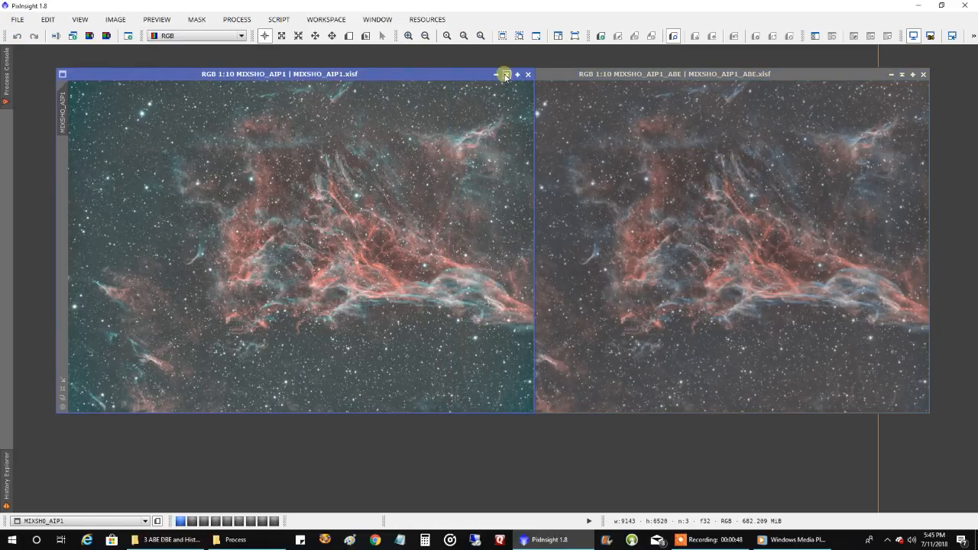
pyautogui.moveTo(504, 74)
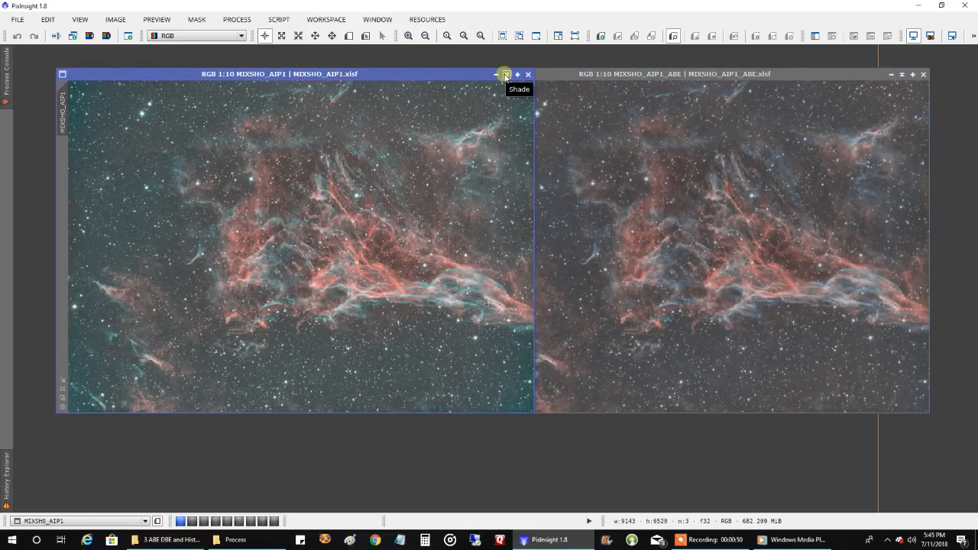
pyautogui.click(505, 73)
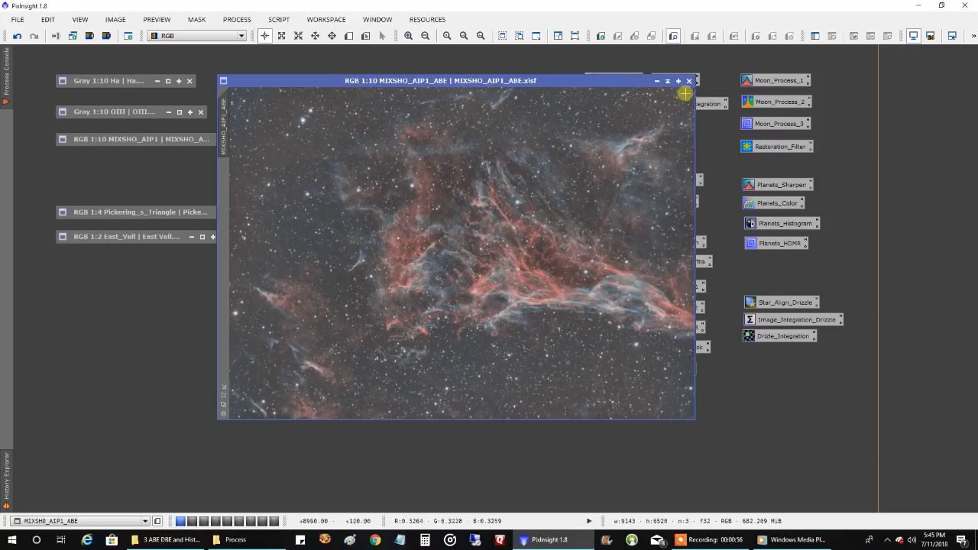
# - Iconify the MIXSHO_AIP1_ABE window and select the Pickering's Triangle image icon
pyautogui.click(688, 79)
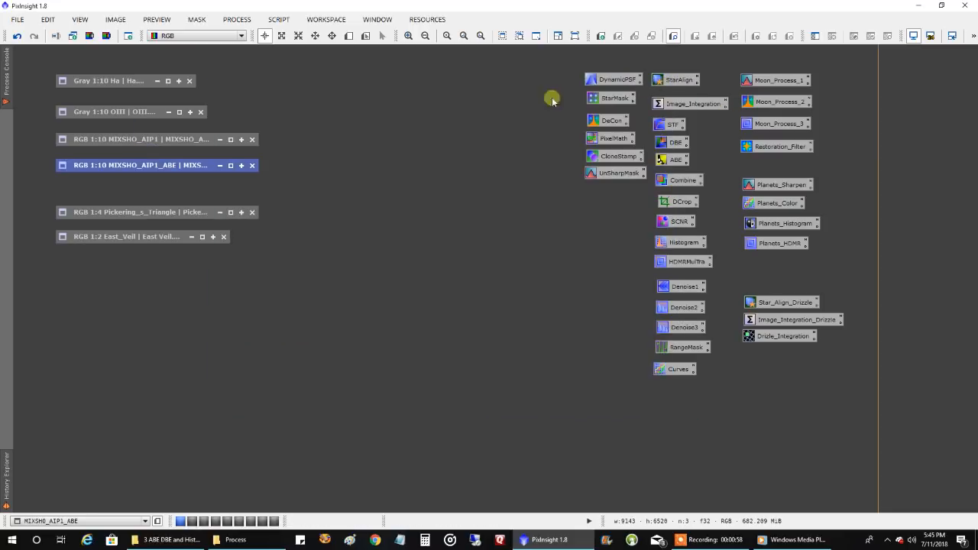
pyautogui.click(153, 211)
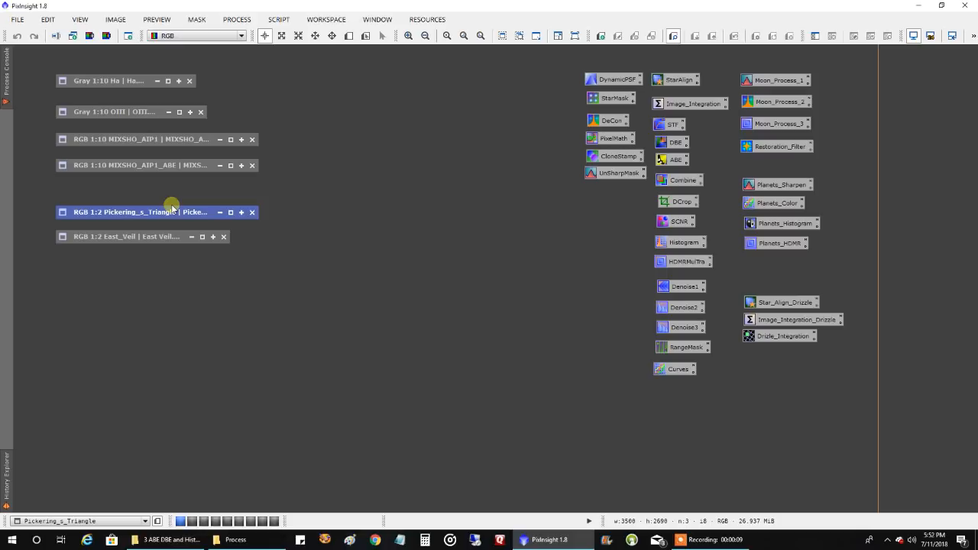
pyautogui.moveTo(165, 213)
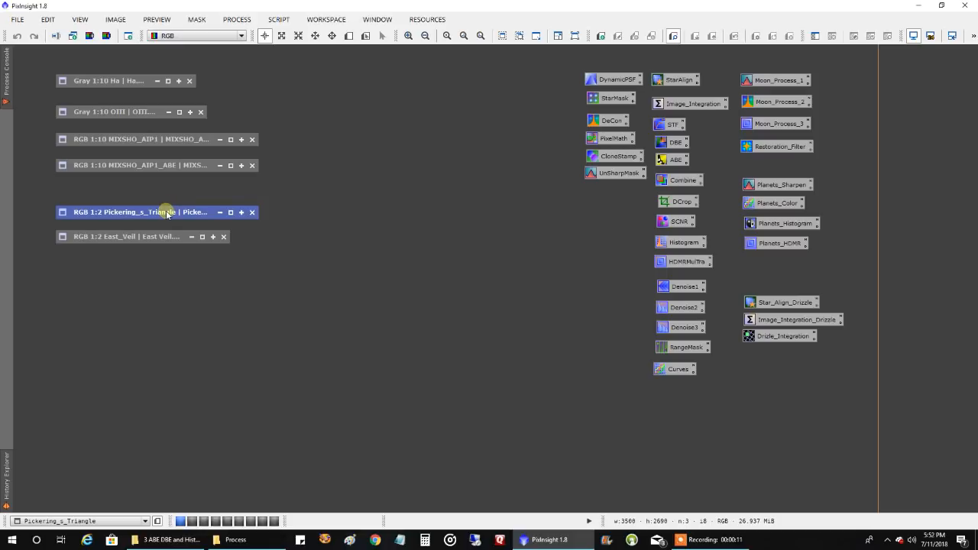
# - Restore the final Pickering's Triangle HOO image window from its icon
pyautogui.doubleClick(141, 211)
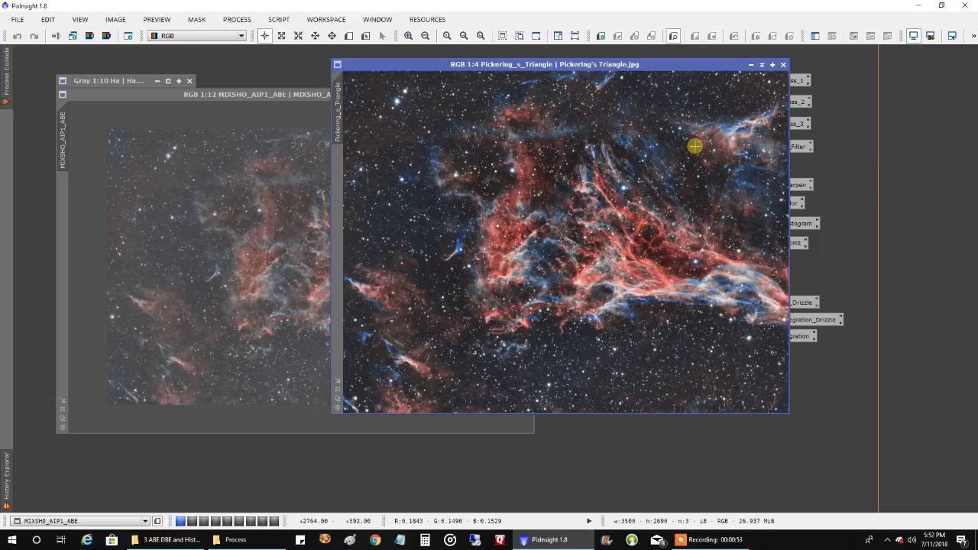
pyautogui.moveTo(391, 87)
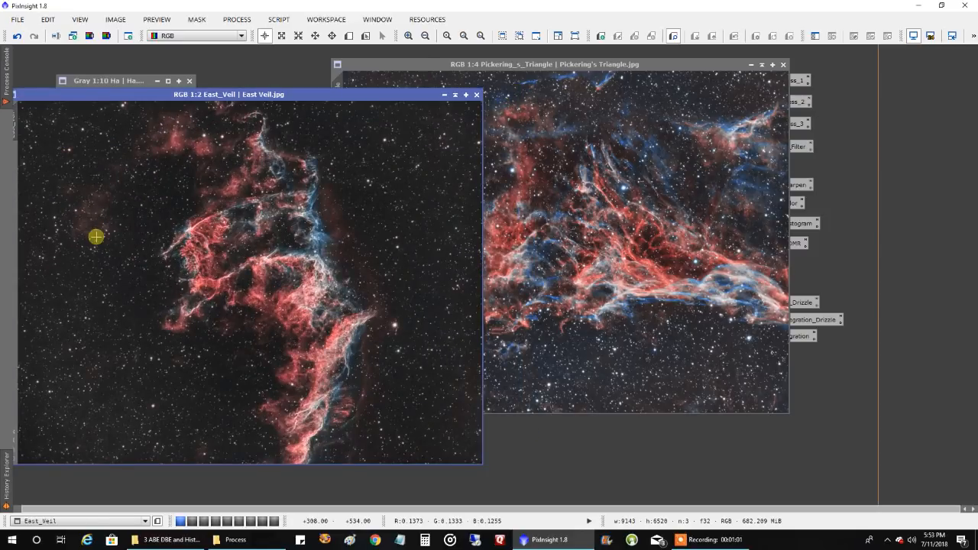
# - Place the East Veil image on the right and Pickering's Triangle on the left, side by side
pyautogui.moveTo(227, 95); pyautogui.dragTo(593, 131)
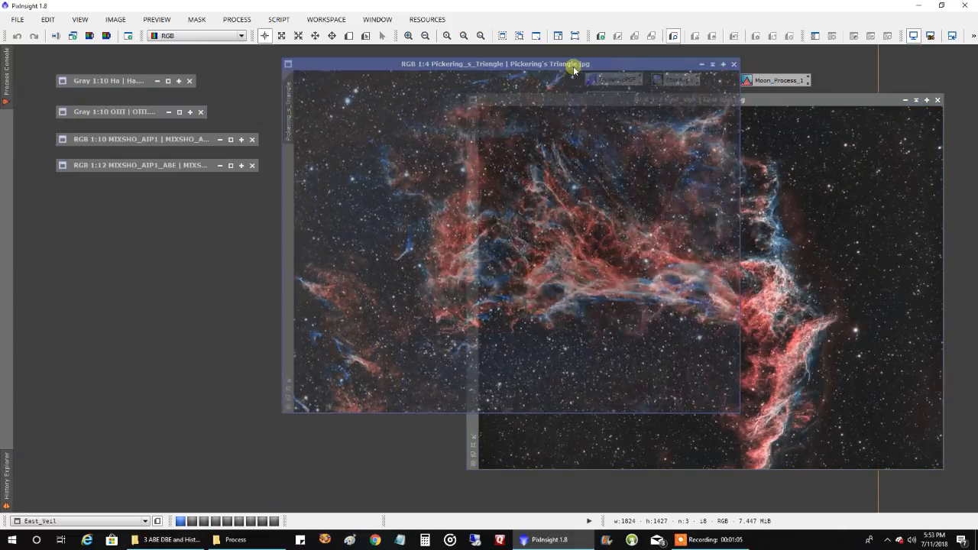
pyautogui.moveTo(573, 64); pyautogui.dragTo(309, 104)
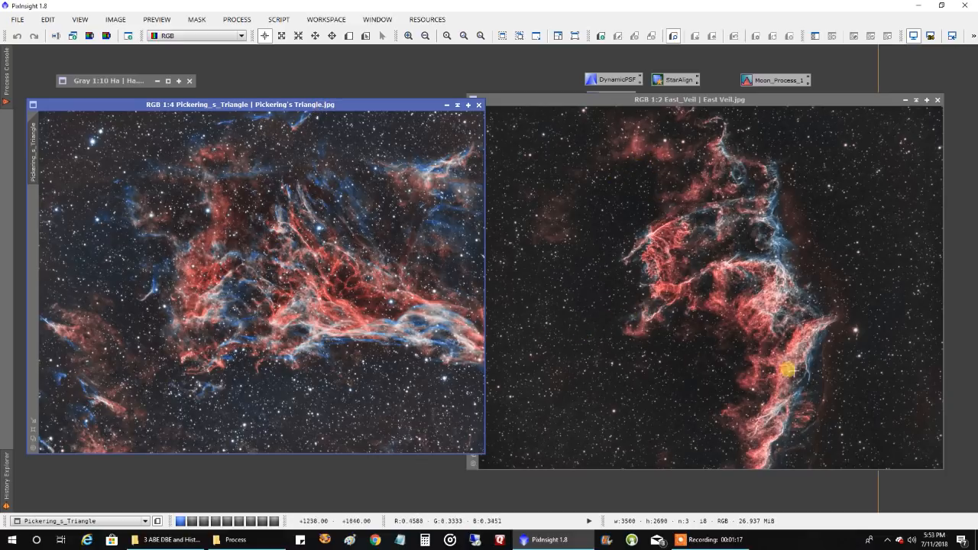
pyautogui.moveTo(819, 257)
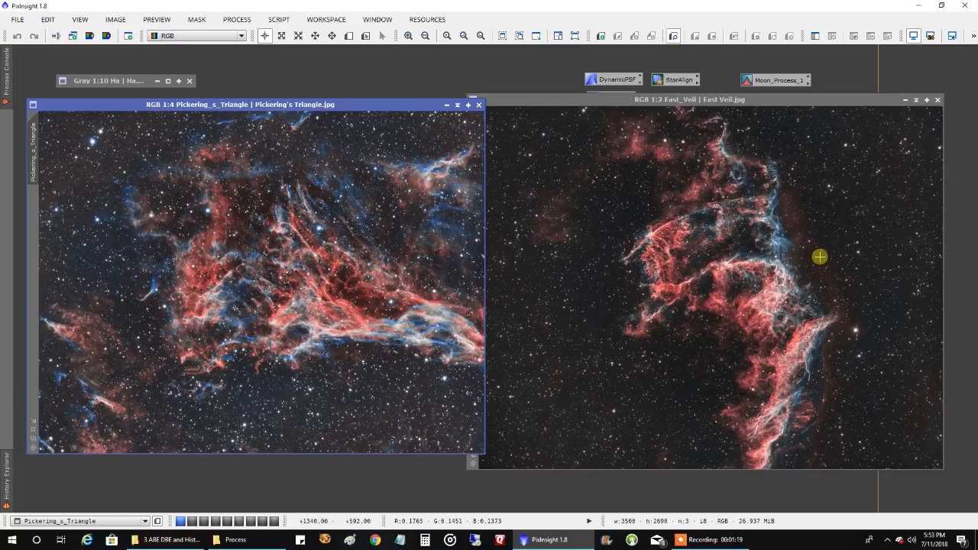
pyautogui.moveTo(767, 266)
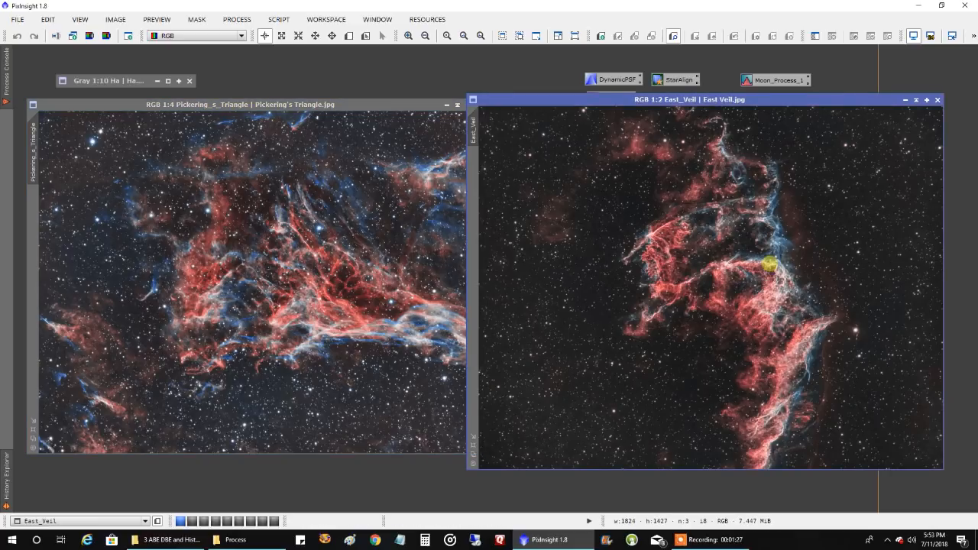
pyautogui.moveTo(580, 196)
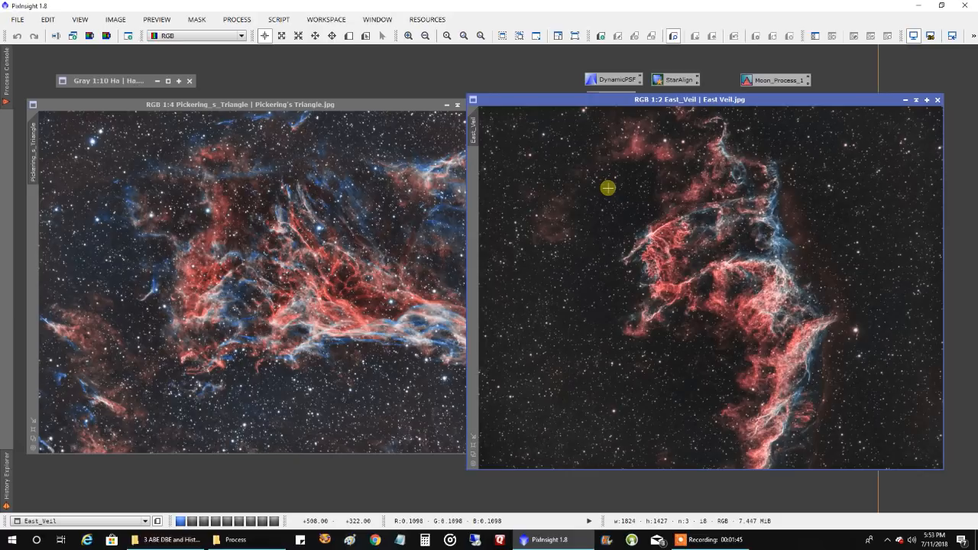
pyautogui.moveTo(718, 195)
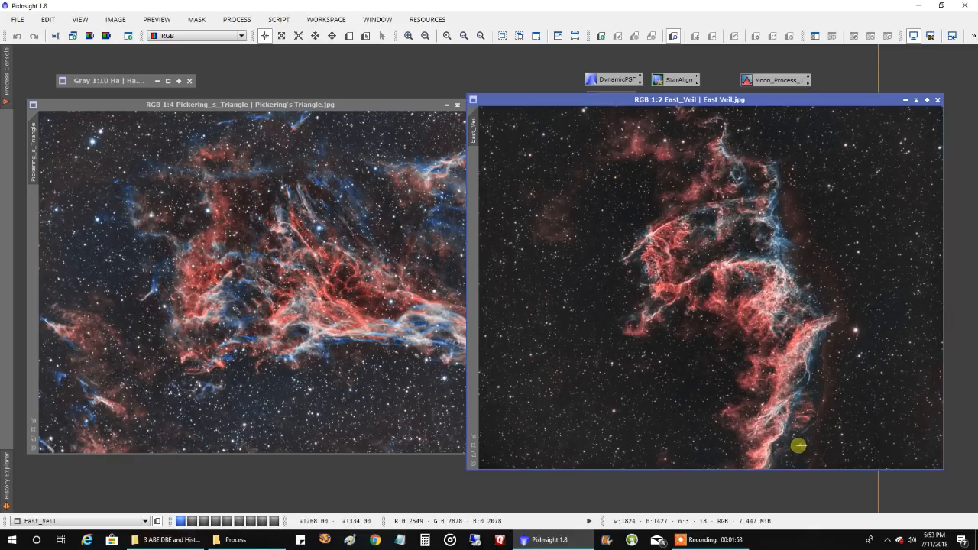
pyautogui.moveTo(899, 373)
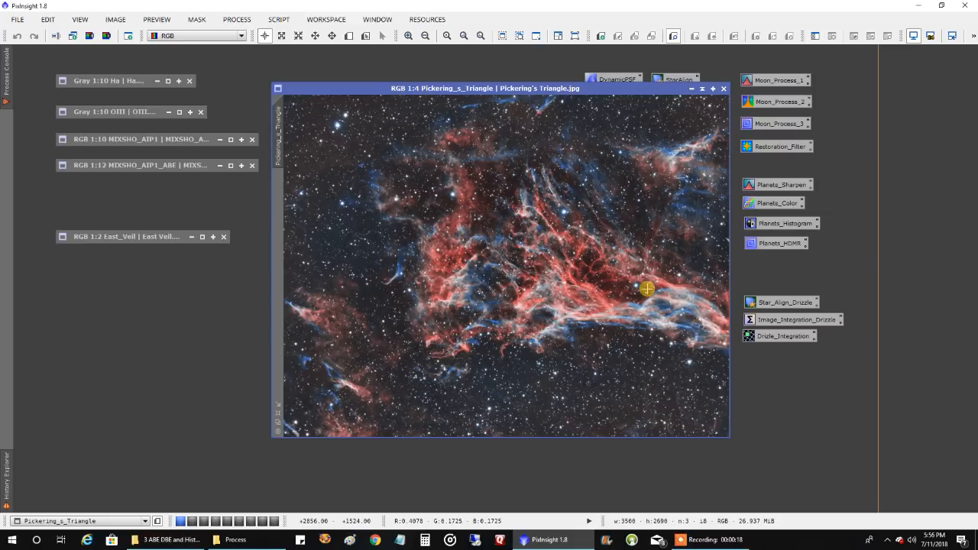
pyautogui.moveTo(477, 167)
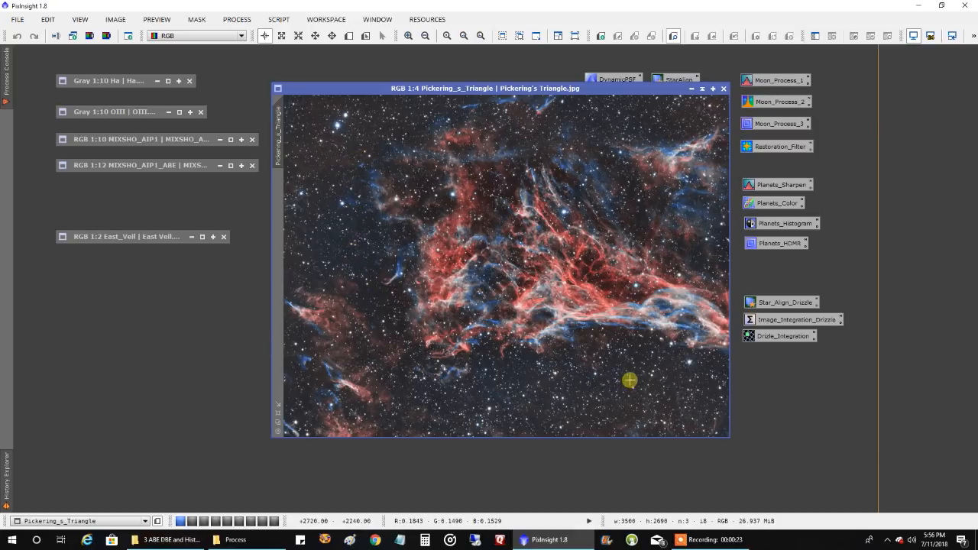
pyautogui.moveTo(584, 260)
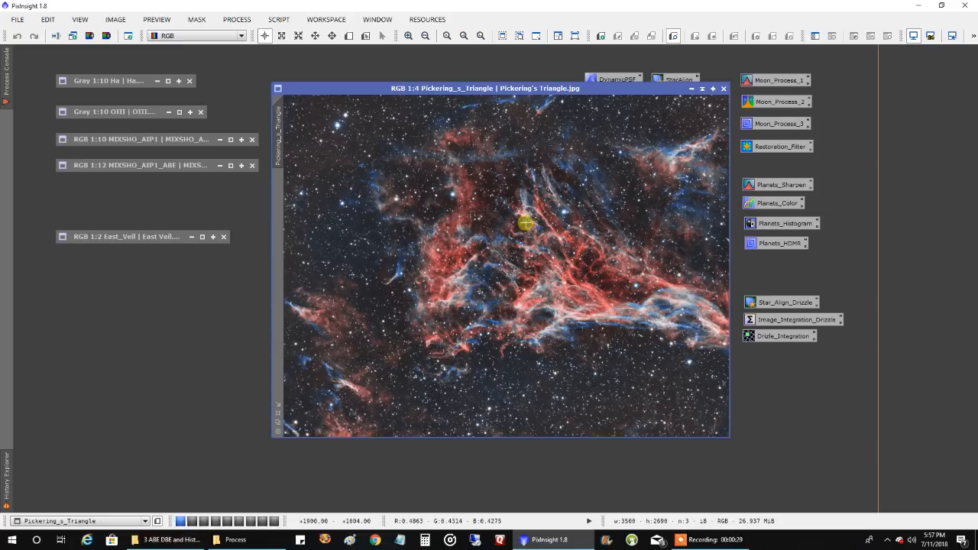
pyautogui.moveTo(548, 204)
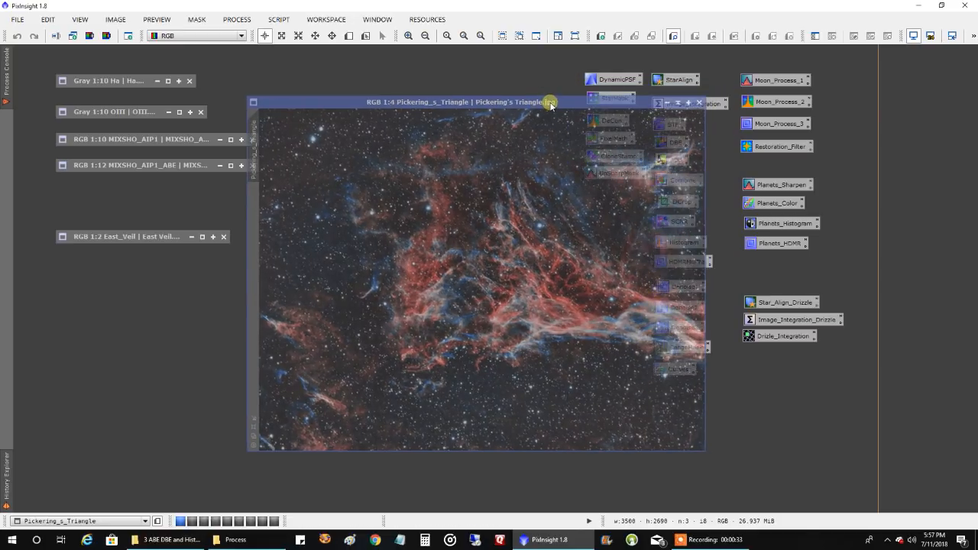
# - Reposition the Pickering's Triangle window on the workspace after iconifying East Veil
pyautogui.moveTo(550, 101); pyautogui.dragTo(532, 79)
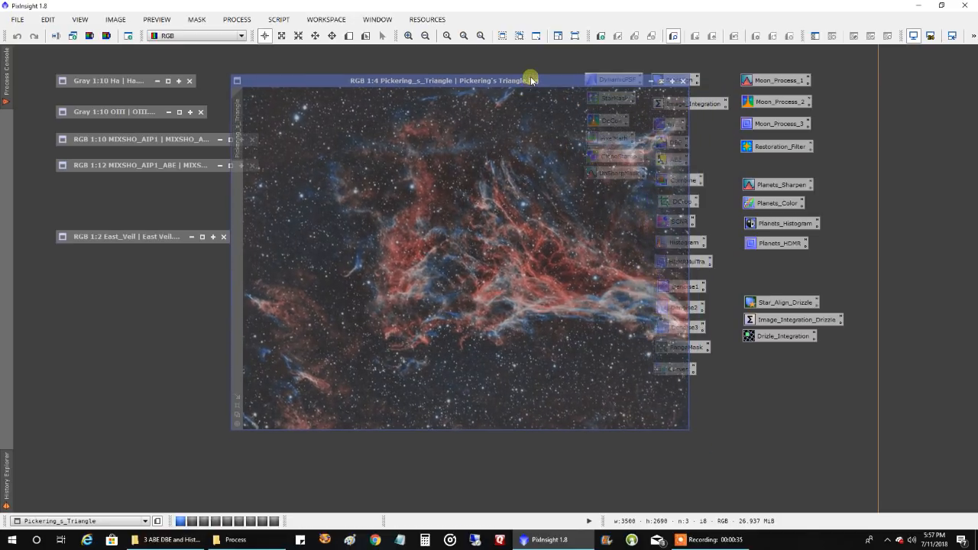